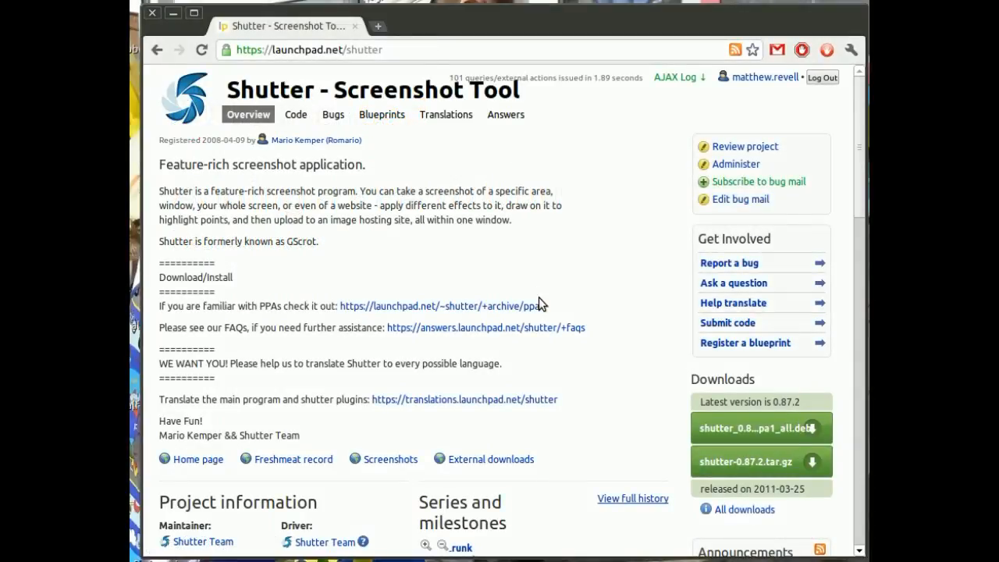
Follow the ~shutter/+archive/ppa link to the Shutter Team's PPA page
{"action": "left_click", "coordinate": [441, 306]}
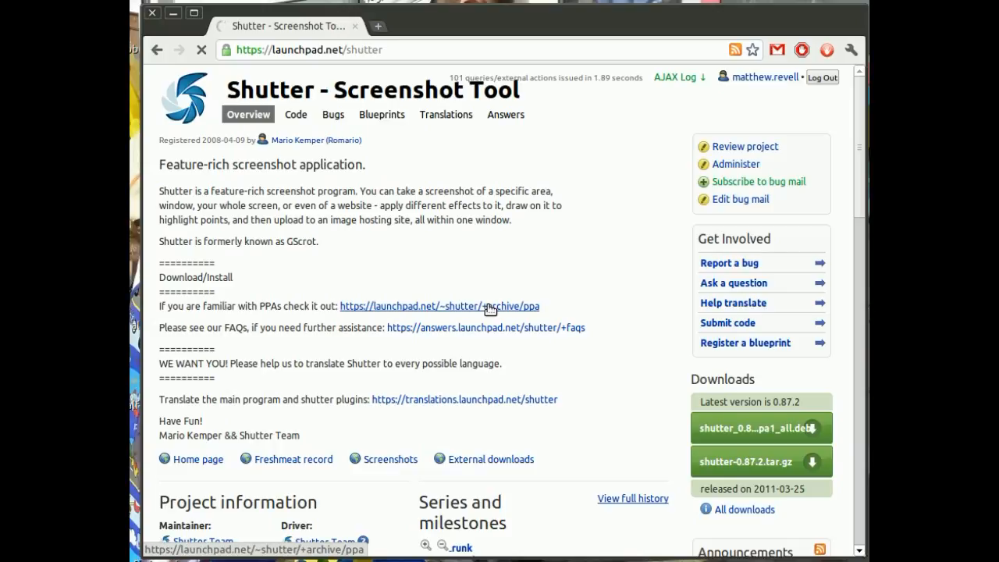
Expand 'Technical details about this PPA' to see its sources.list lines and signing key
{"action": "left_click", "coordinate": [438, 306]}
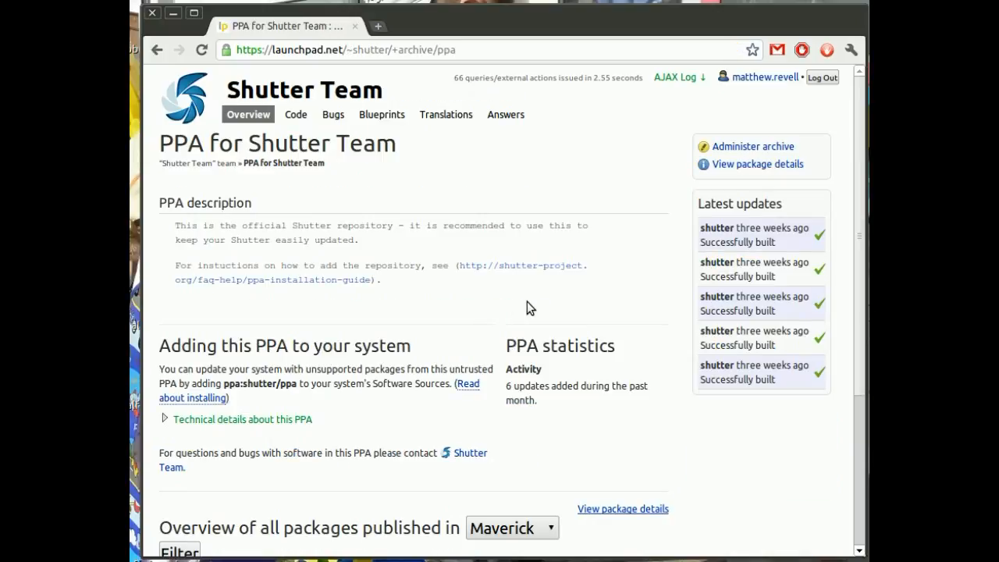
{"action": "scroll", "scroll_direction": "down", "scroll_amount": 3}
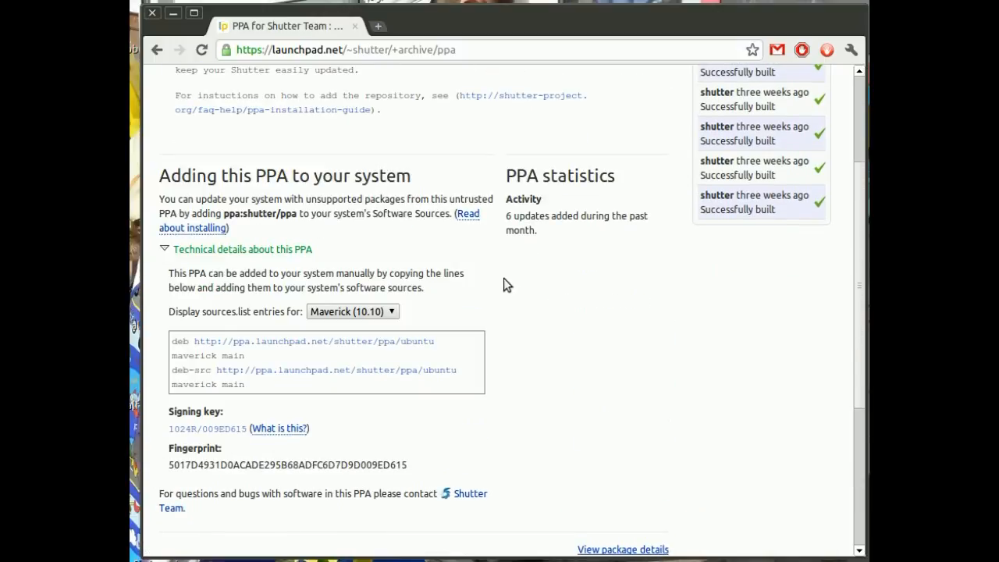
{"action": "scroll", "scroll_direction": "down", "scroll_amount": 3}
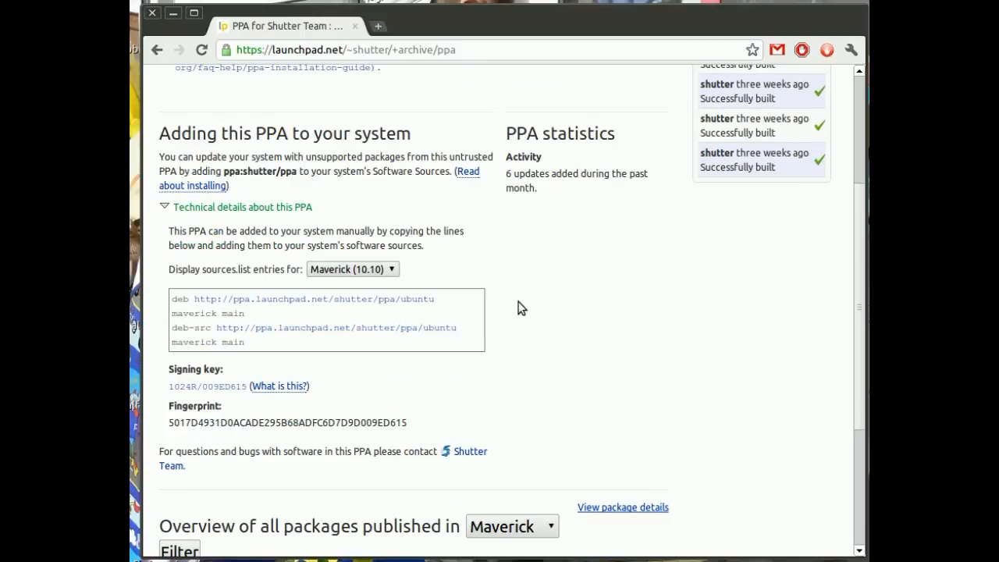
{"action": "double_click", "coordinate": [257, 171]}
{"action": "type", "text": "sudo add"}
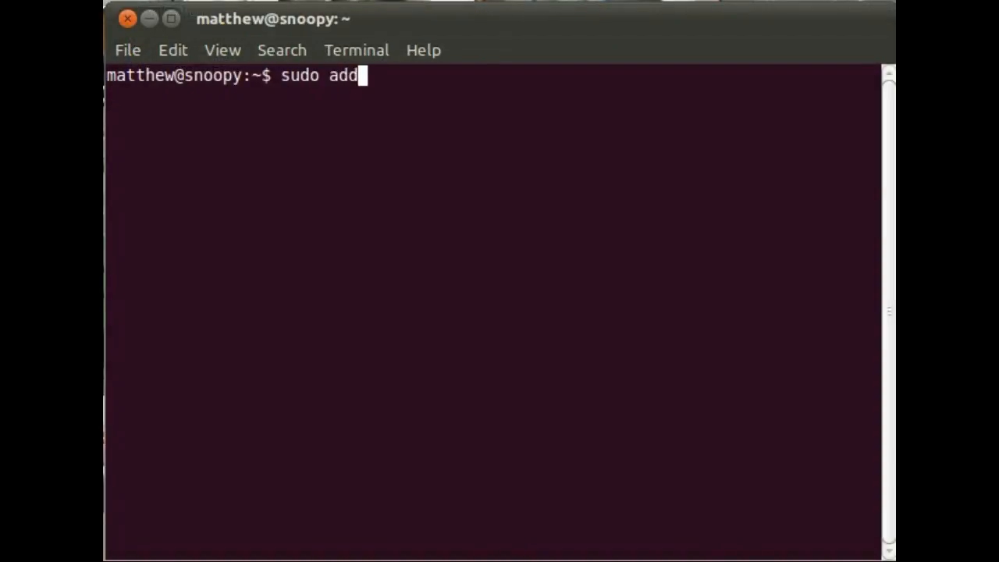
Run 'sudo add-apt-repository ppa:shutter/ppa' and confirm the password to import its key
{"action": "type", "text": "-apt-repository"}
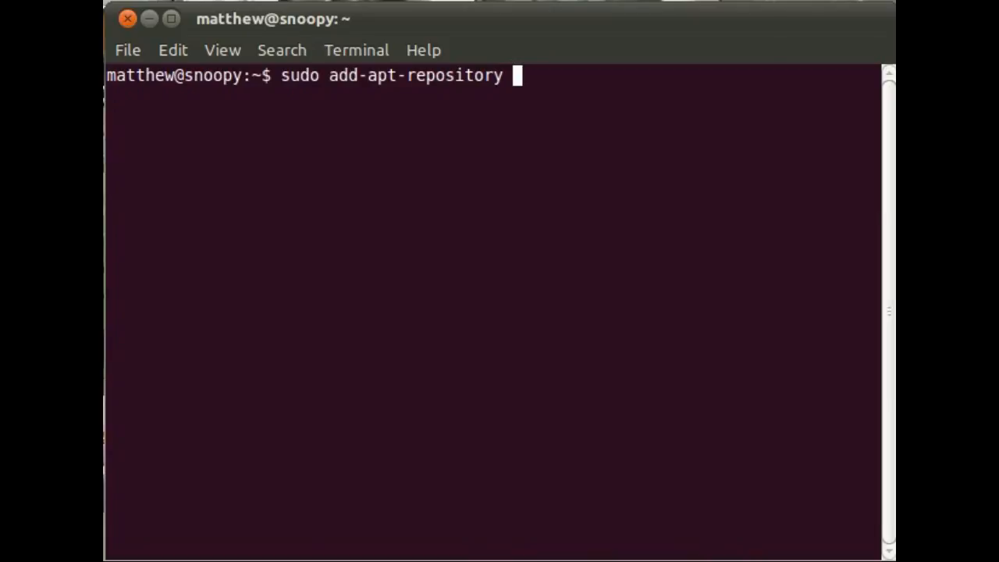
{"action": "type", "text": "pp"}
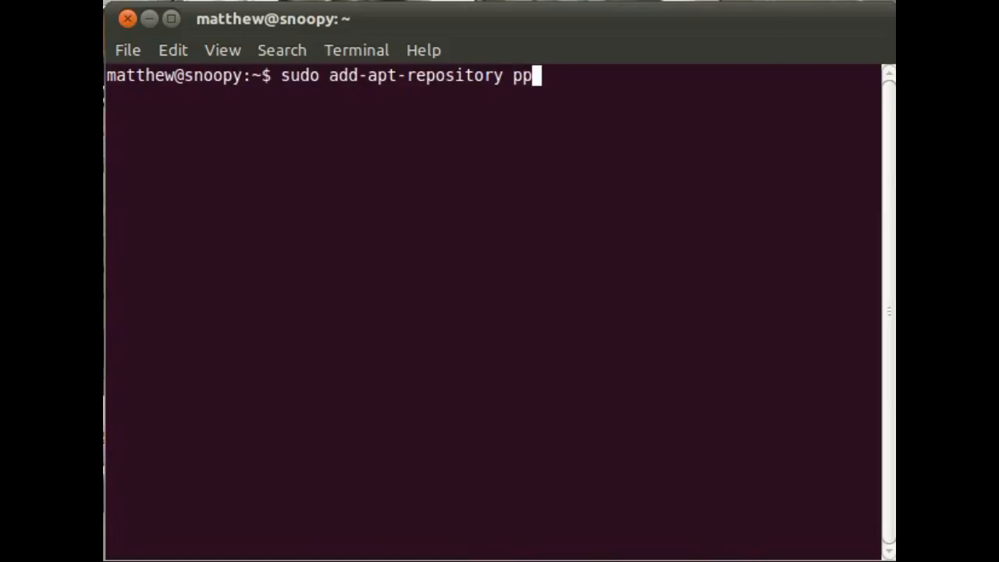
{"action": "type", "text": "a:shutter/ppa"}
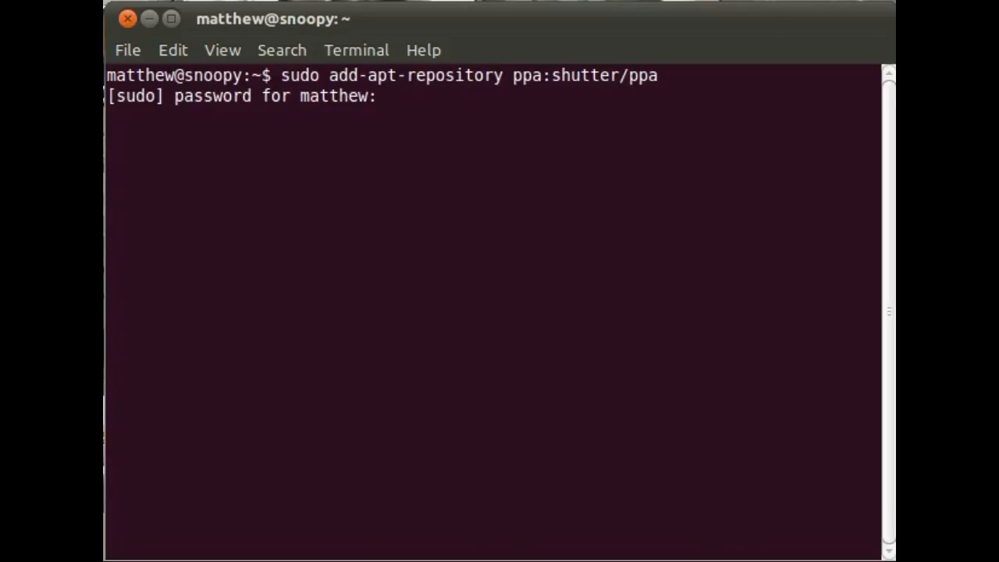
{"action": "key", "text": "Return"}
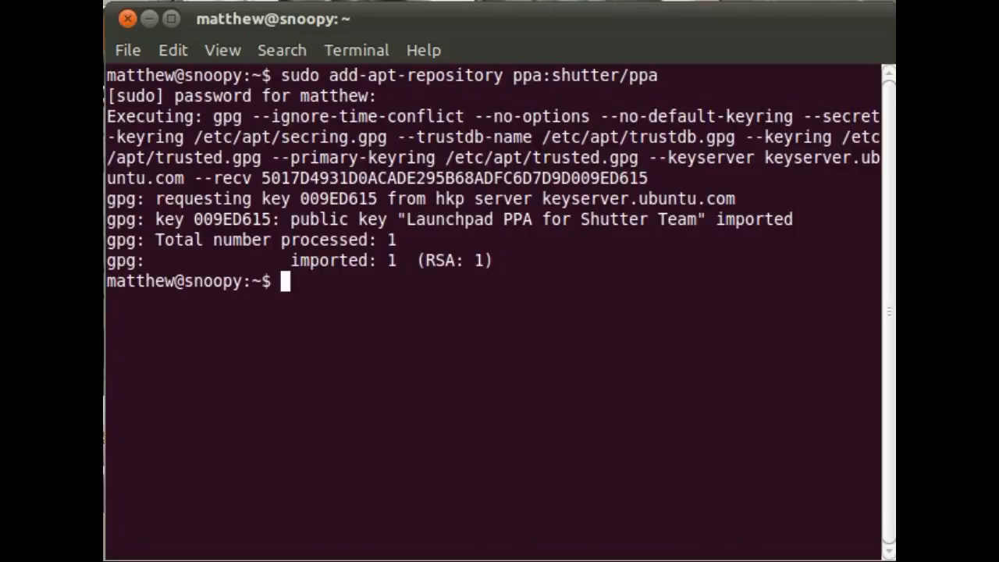
{"action": "type", "text": "sudo apt-get u"}
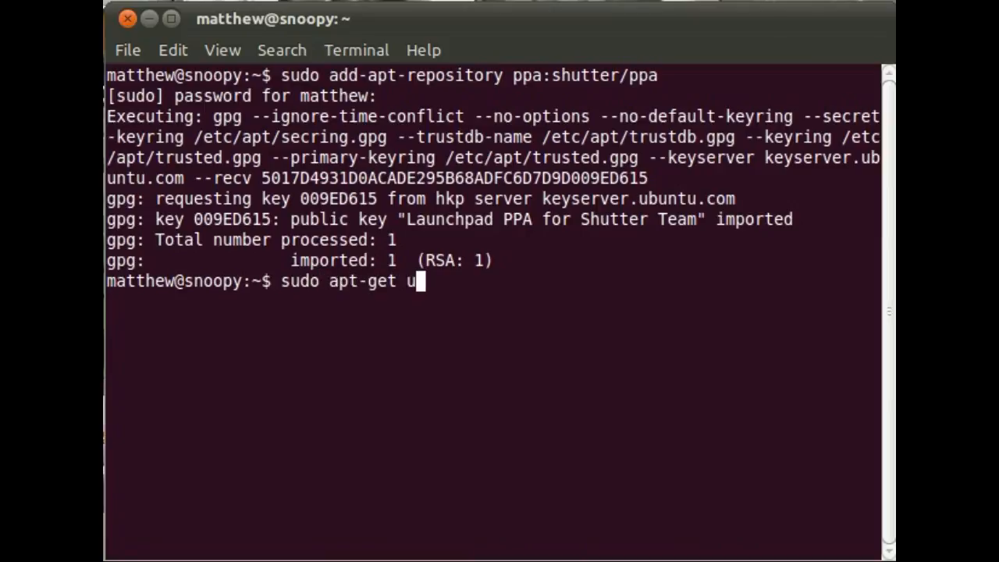
Run 'sudo apt-get update' until the package lists finish reading
{"action": "type", "text": "pdate"}
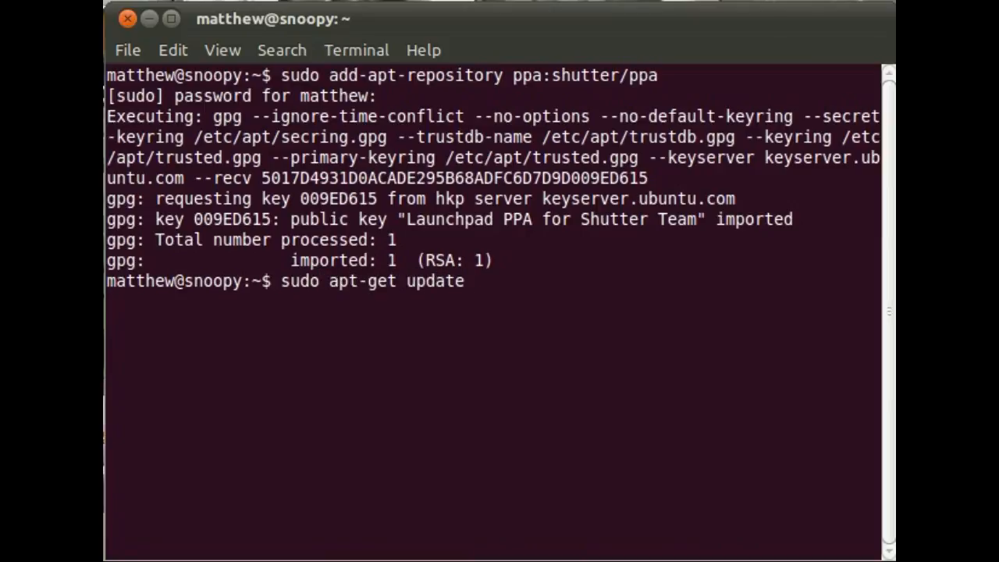
{"action": "key", "text": "Return"}
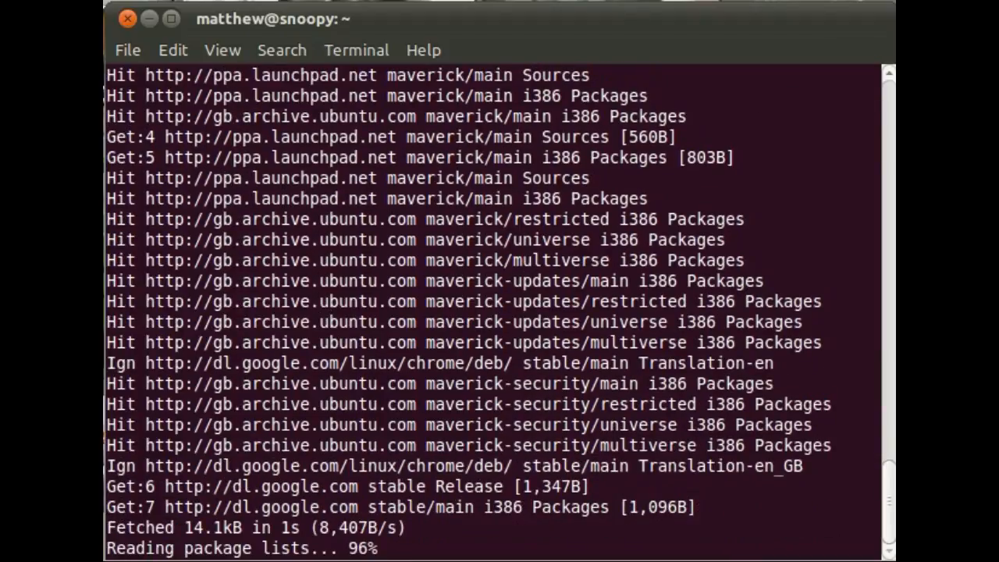
{"action": "type", "text": "sudo apt-get"}
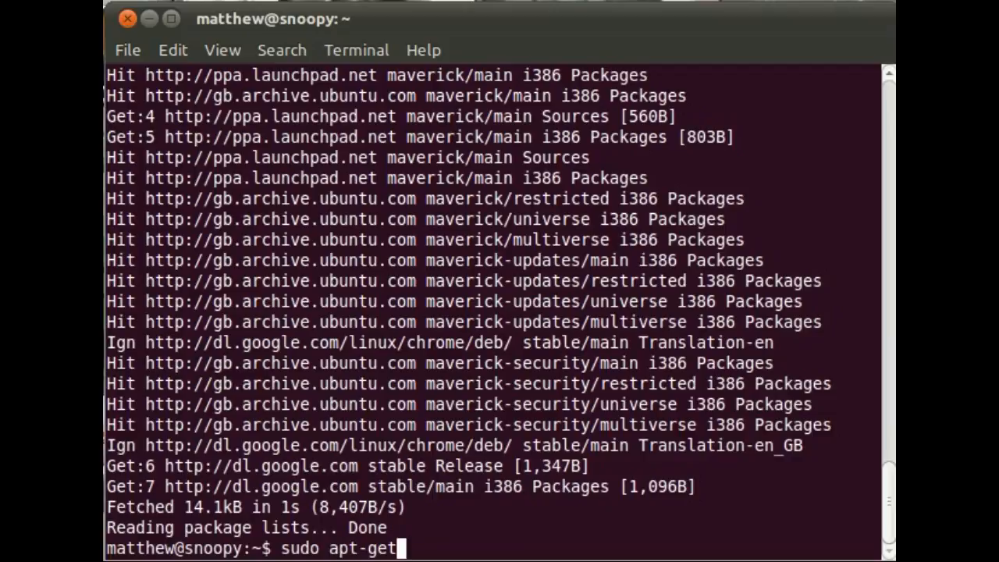
Run 'sudo apt-get install shutter', answer Y for its dependencies, then close the terminal
{"action": "type", "text": "install shutter"}
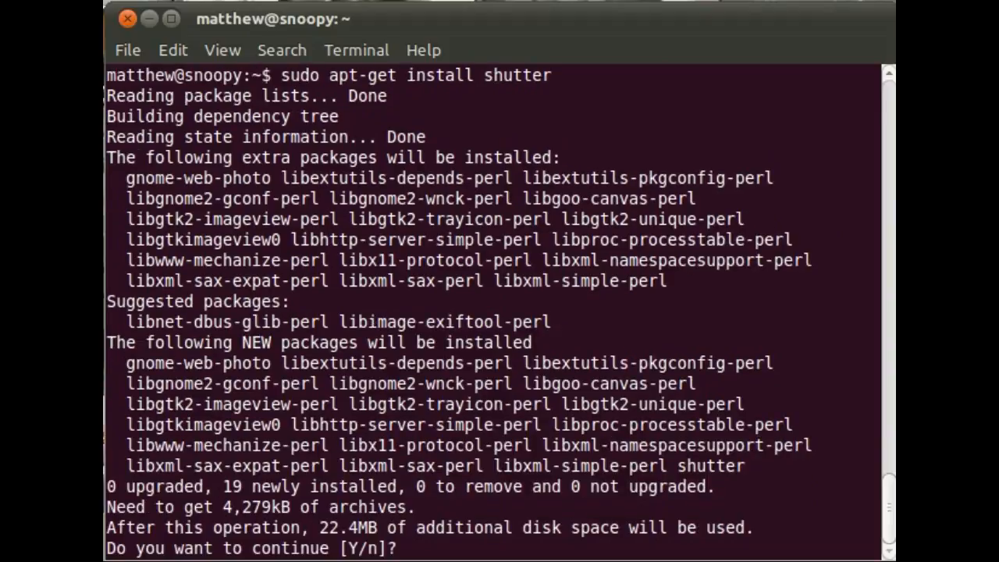
{"action": "type", "text": "y"}
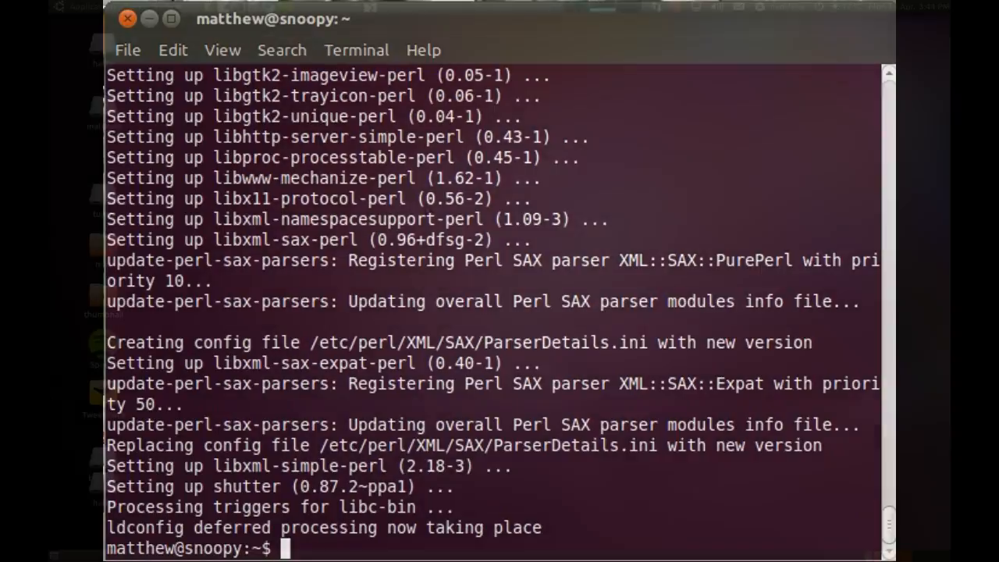
{"action": "left_click", "coordinate": [148, 19]}
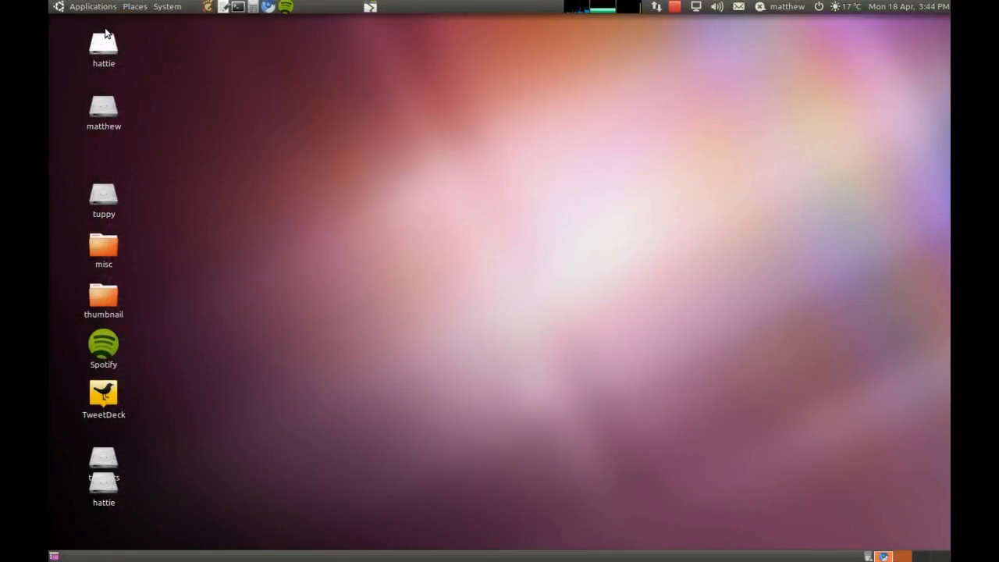
Launch Shutter from Applications > Accessories and view its Screenshot menu options
{"action": "left_click", "coordinate": [93, 6]}
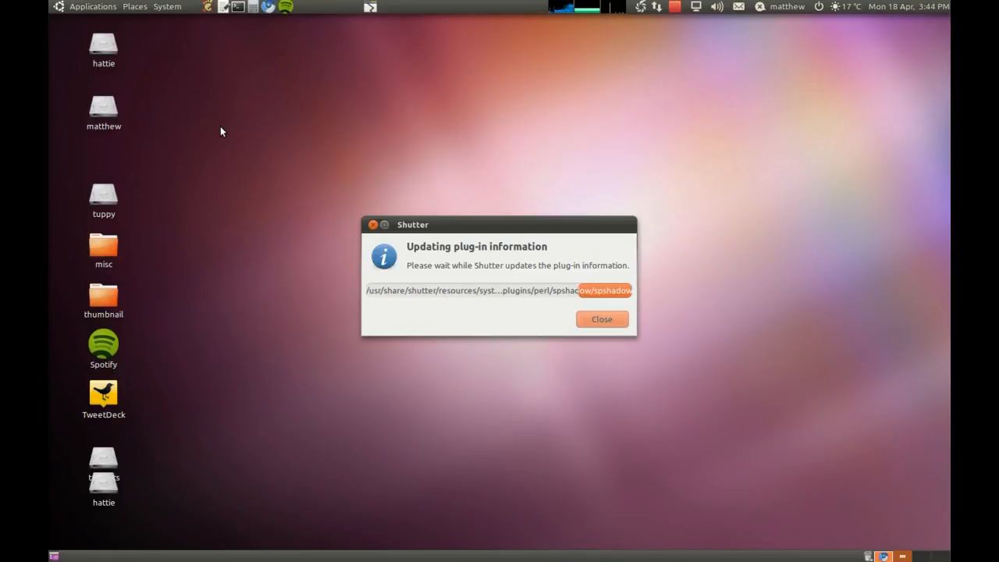
{"action": "left_click", "coordinate": [601, 319]}
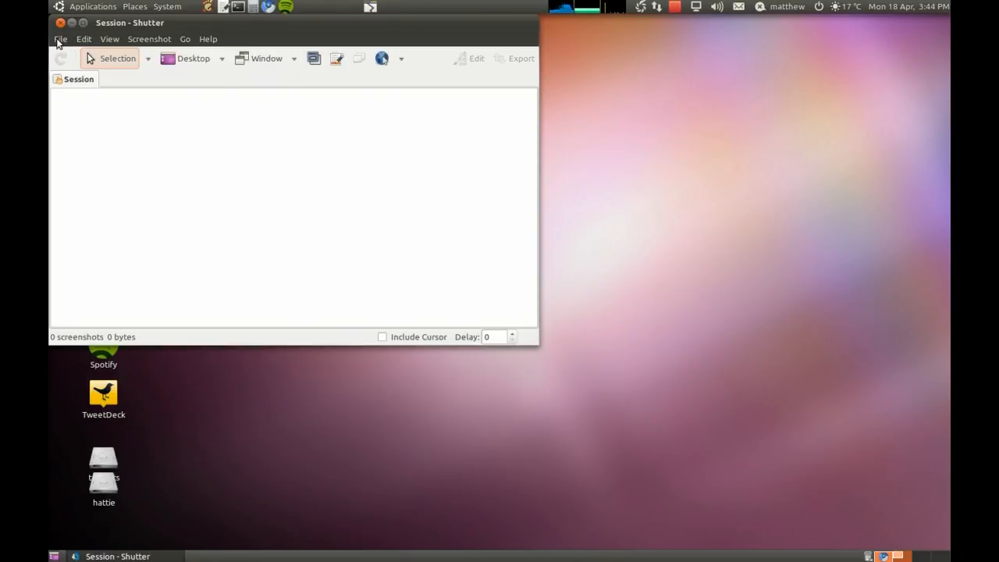
{"action": "left_click", "coordinate": [149, 39]}
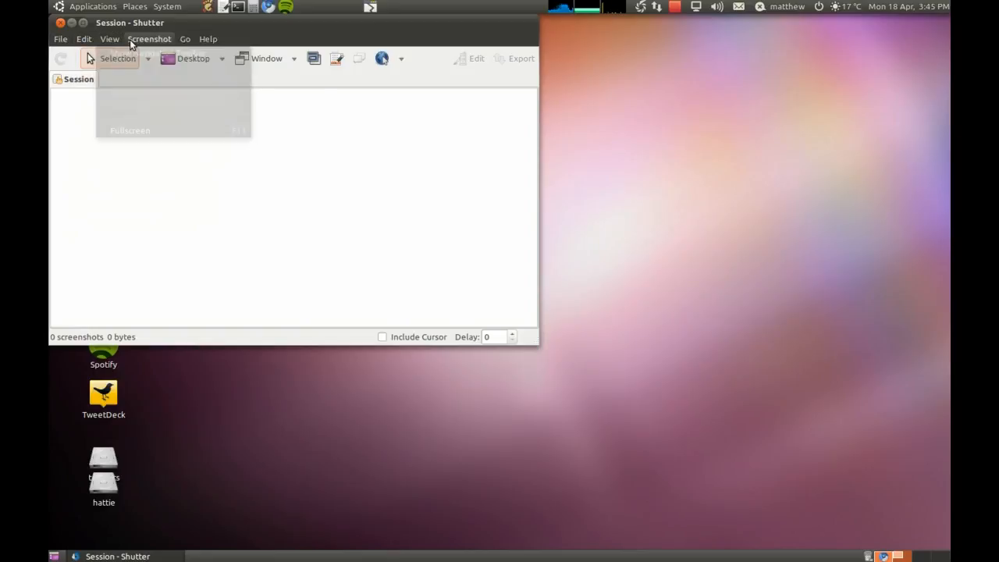